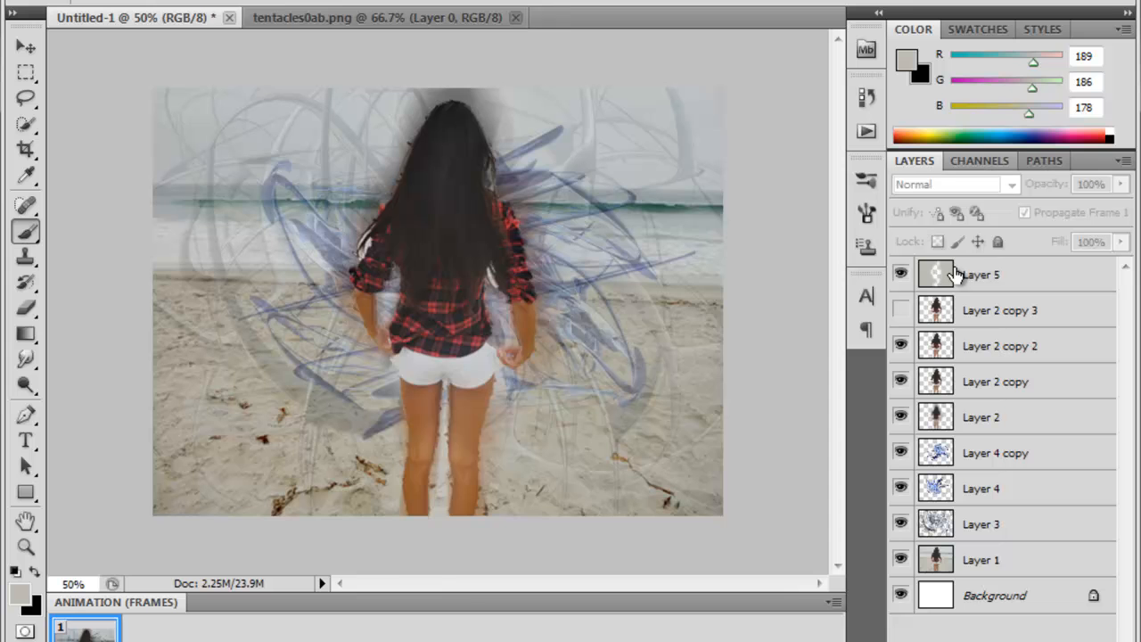
Show Layer 2 copy 3 in the Layers panel to add another copy of the girl.
left_click(980, 274)
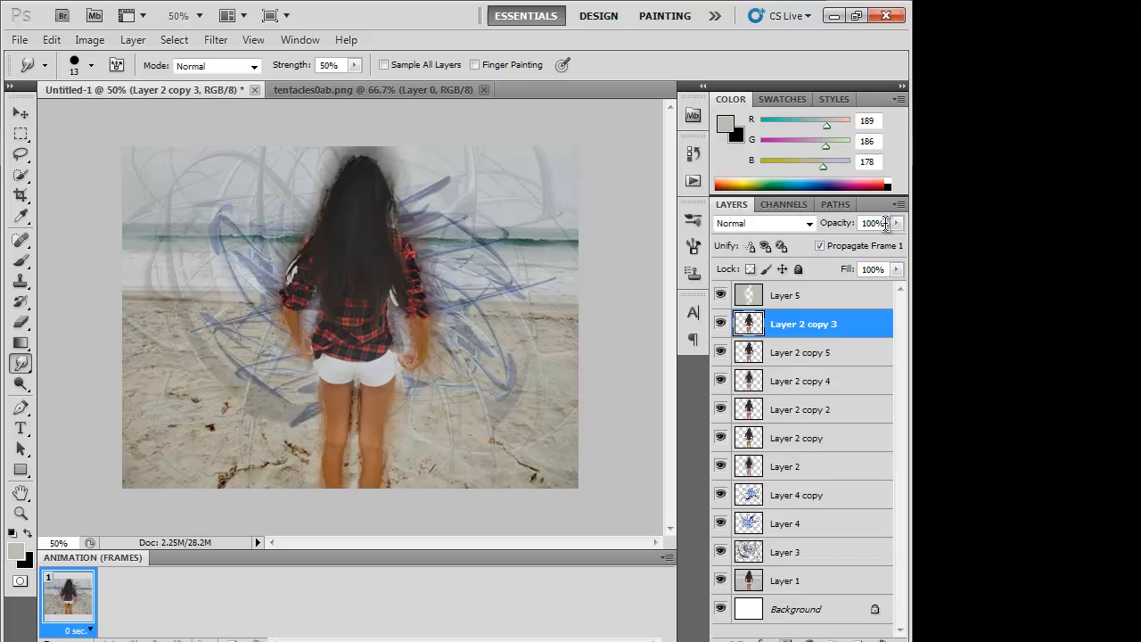
Type 'TRANPA' as white 100 pt Bebas Neue text on the photo.
left_click(51, 39)
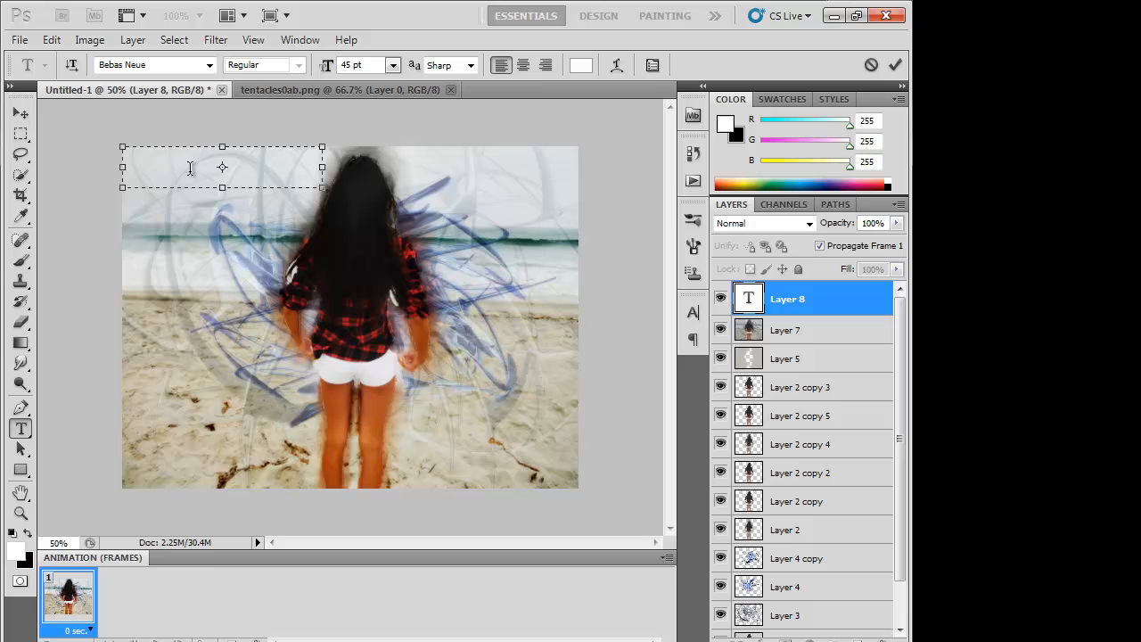
type("TRANPA")
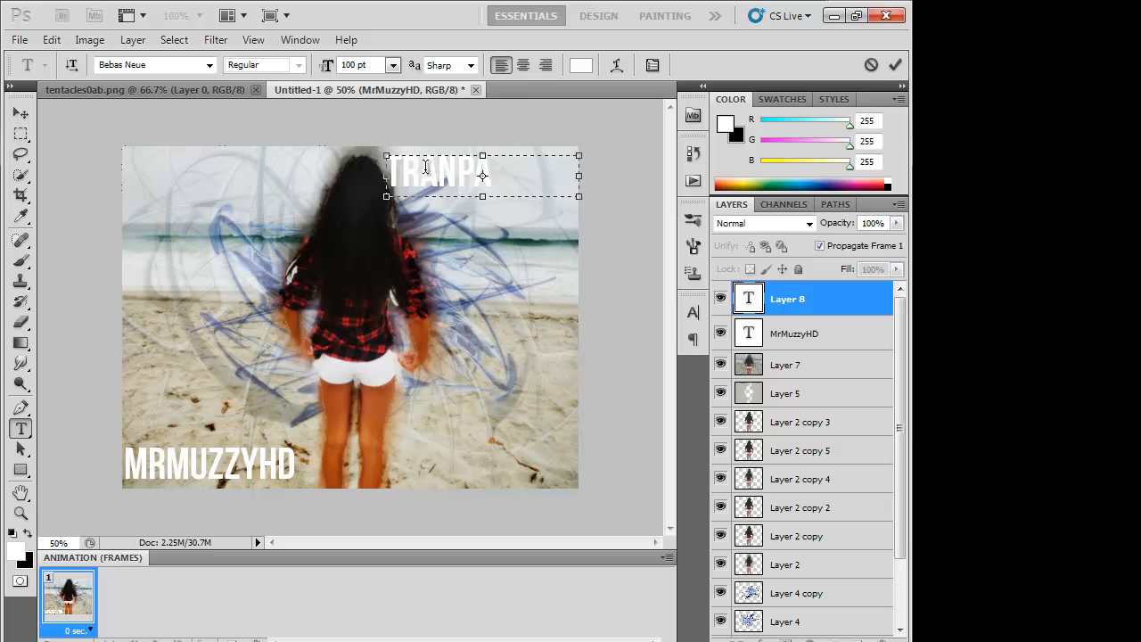